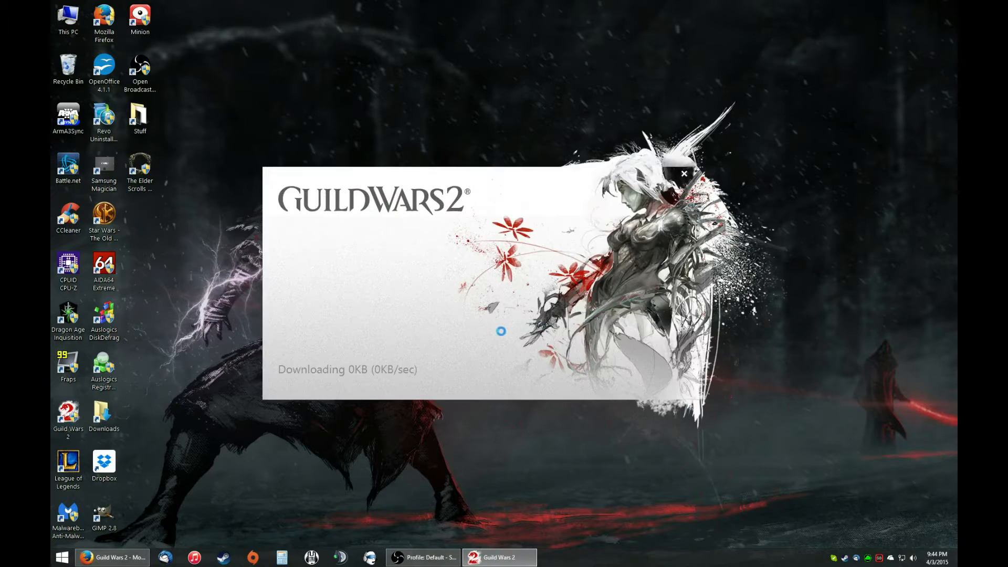
Launch Guild Wars 2 and enter the world with the level 80 character
{"action": "left_click", "coordinate": [680, 174]}
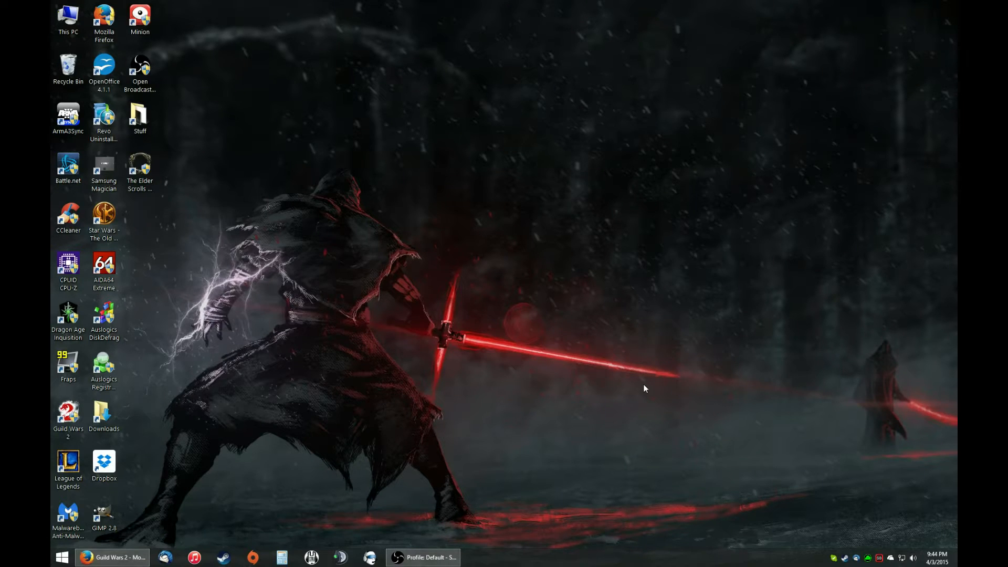
{"action": "left_click", "coordinate": [111, 557]}
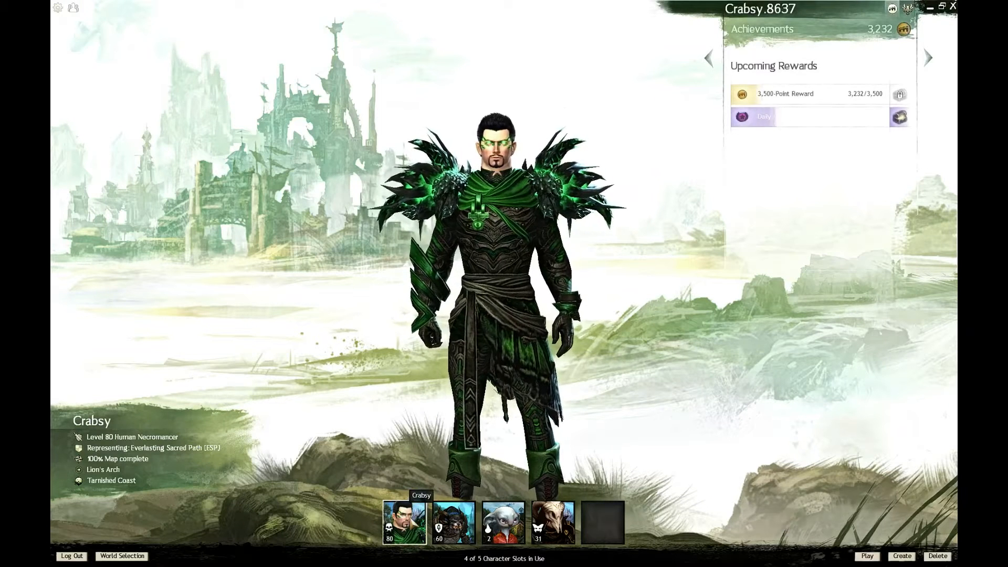
{"action": "left_click", "coordinate": [869, 556]}
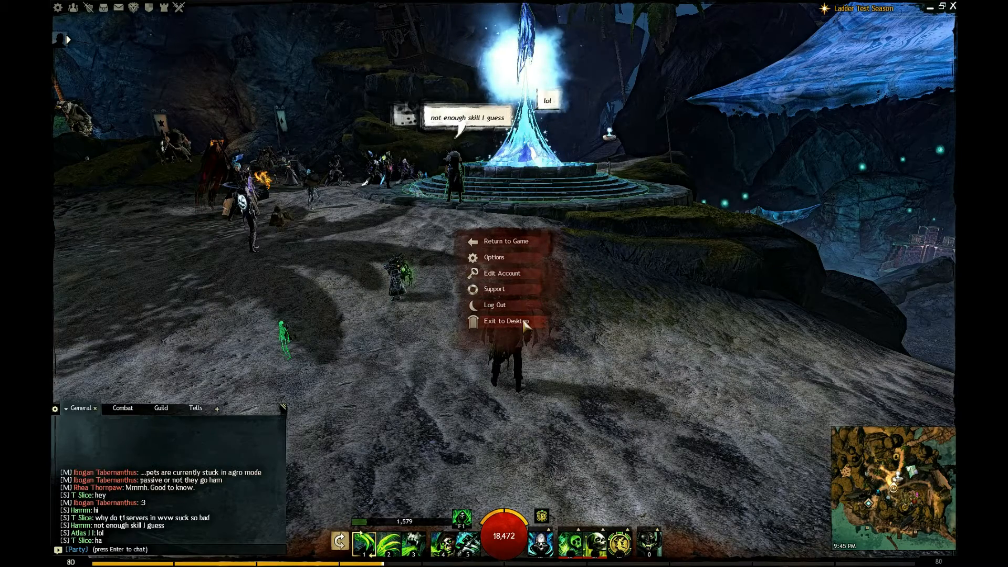
Quit Guild Wars 2 to the desktop and restore the Firefox window
{"action": "left_click", "coordinate": [501, 320]}
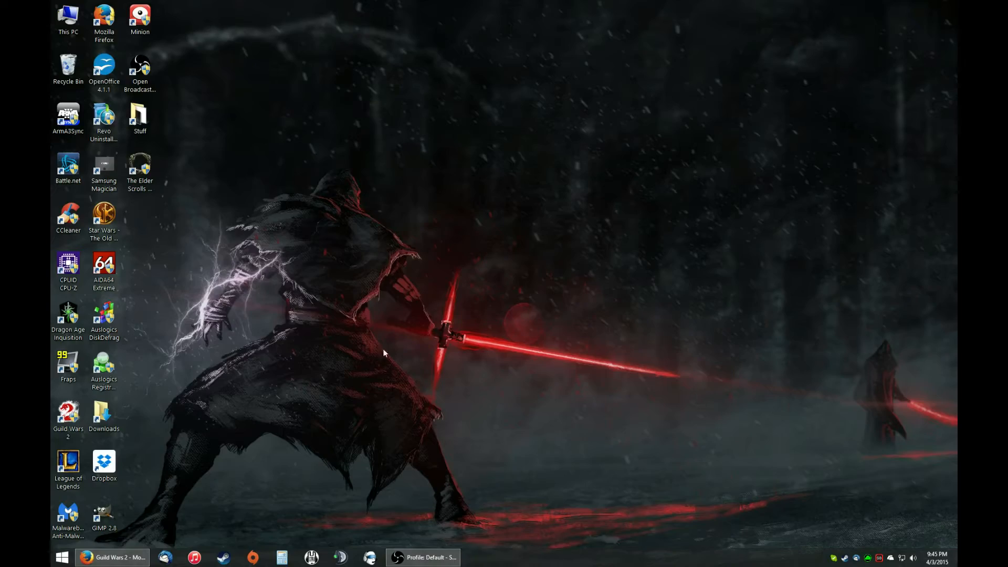
{"action": "left_click", "coordinate": [114, 557]}
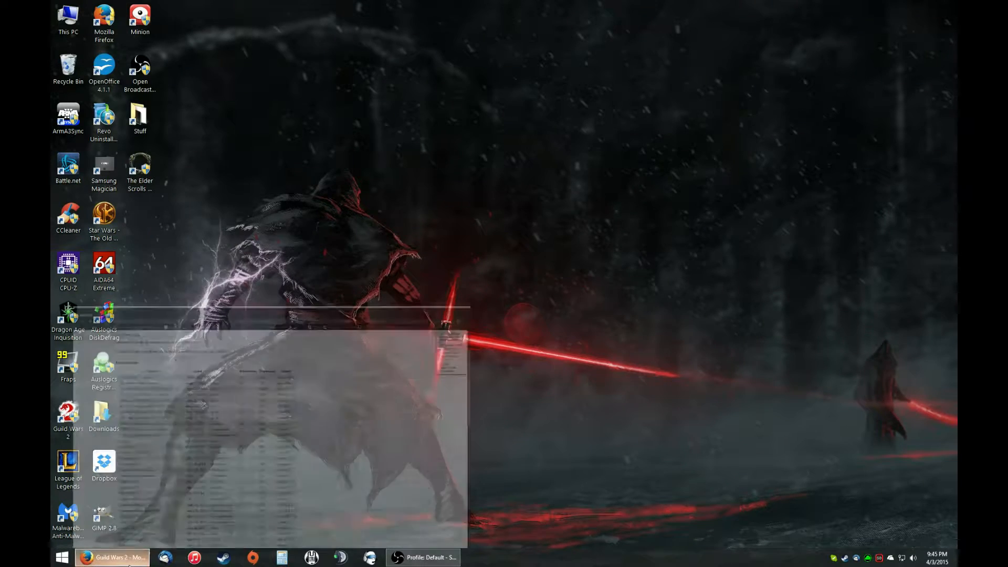
{"action": "left_click", "coordinate": [121, 557]}
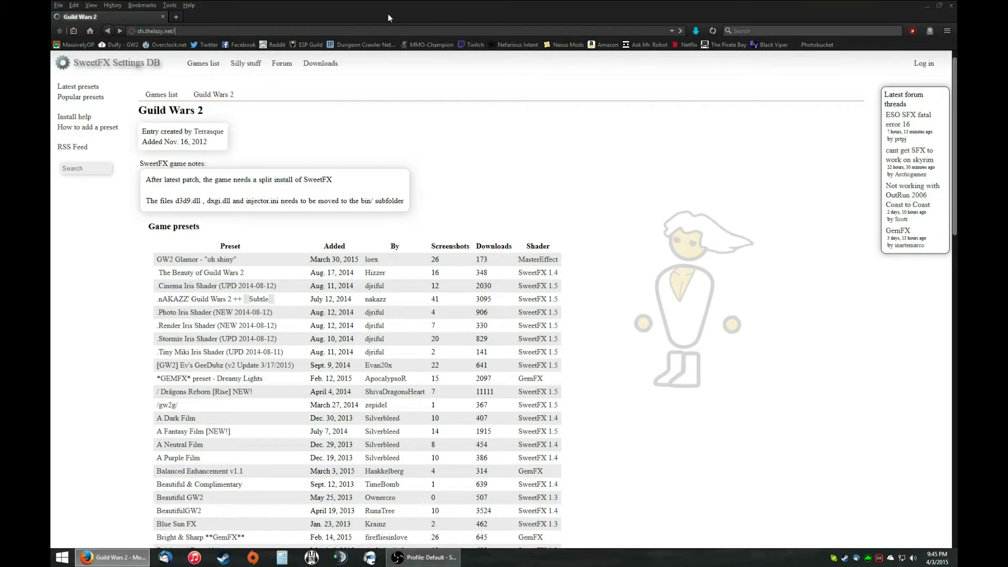
Search the SweetFX Settings DB games list for 'guild wars 2' and scroll to its presets
{"action": "left_click", "coordinate": [208, 379]}
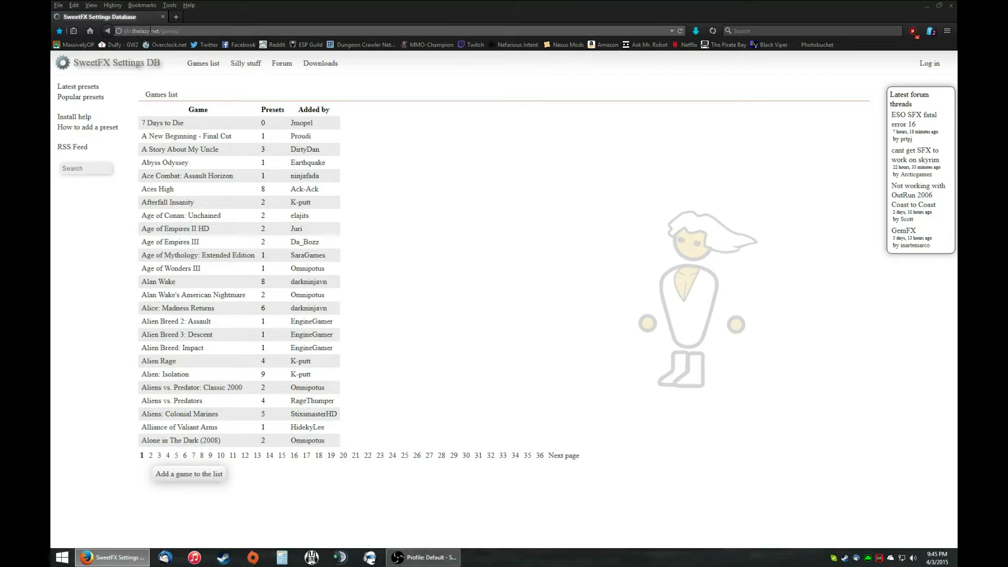
{"action": "left_click", "coordinate": [85, 168]}
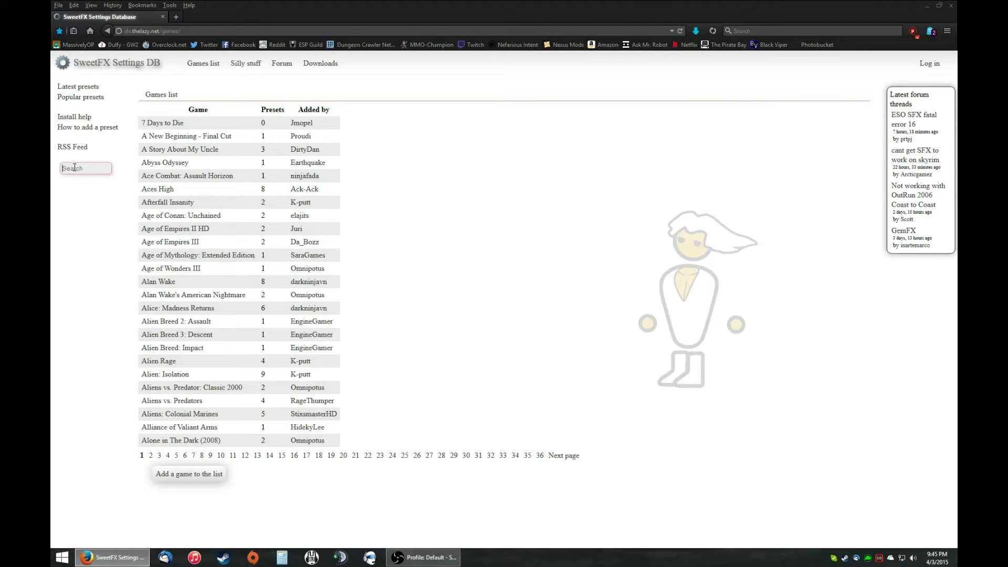
{"action": "type", "text": "guild wars 2"}
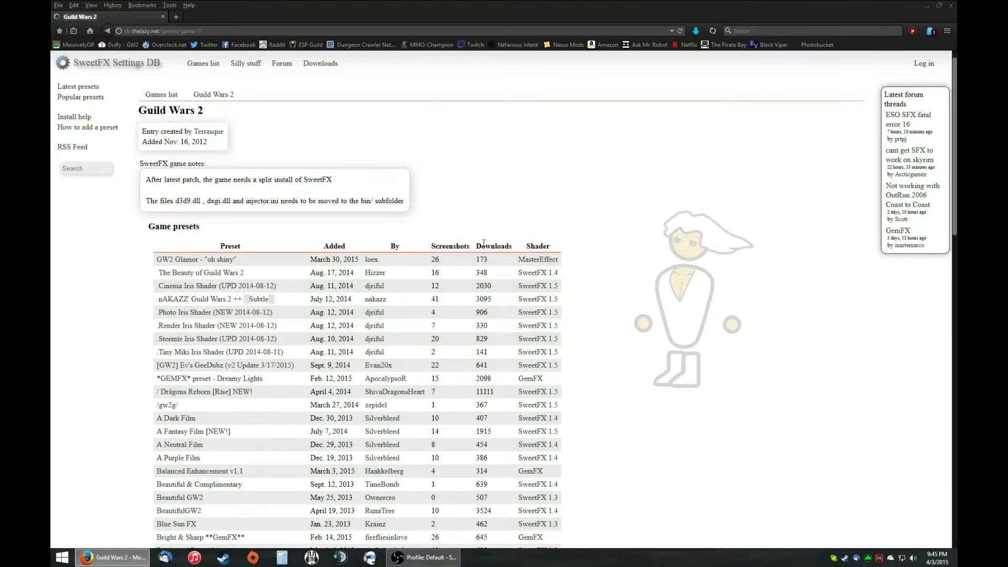
{"action": "scroll", "scroll_direction": "down", "scroll_amount": 3}
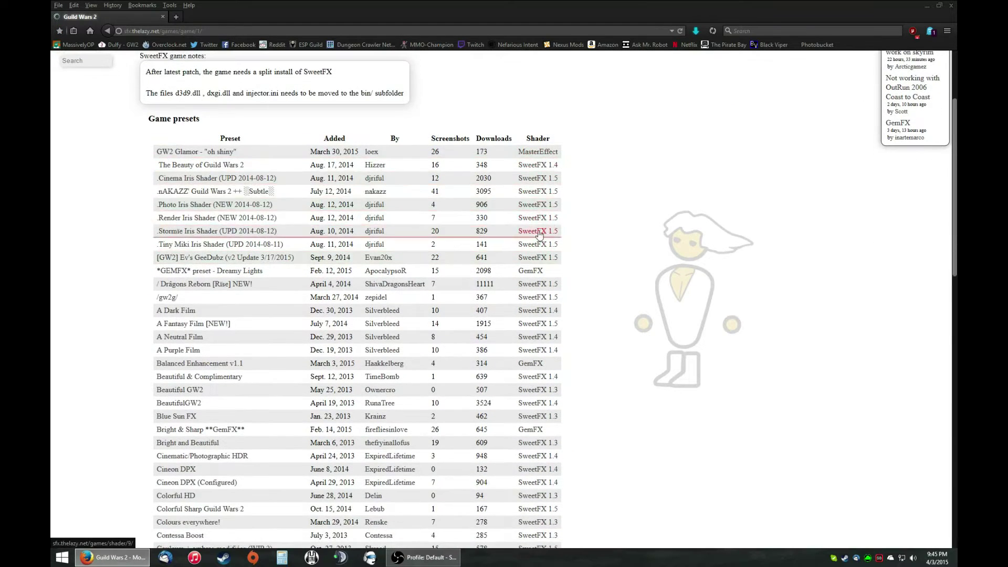
{"action": "mouse_move", "coordinate": [546, 284]}
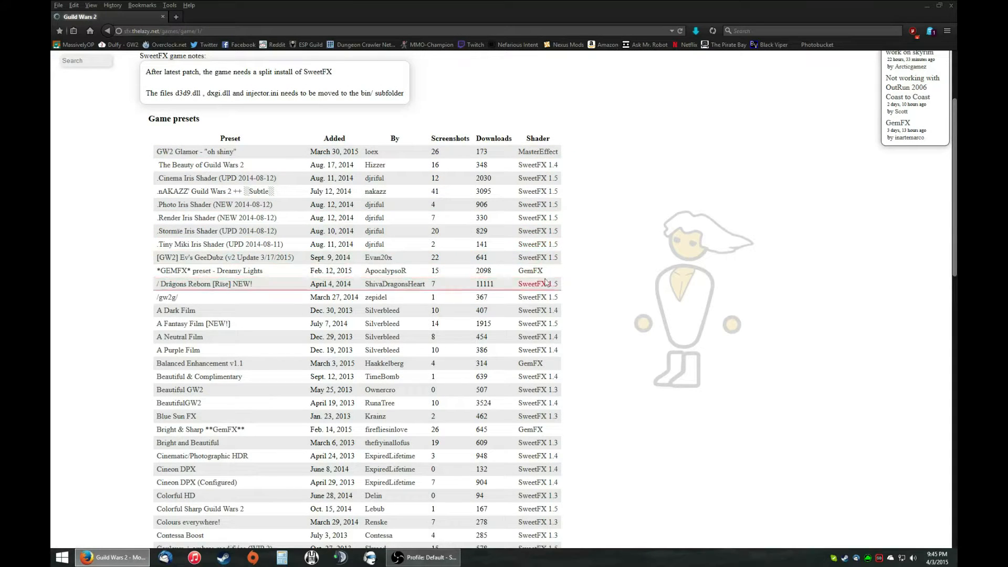
{"action": "mouse_move", "coordinate": [529, 271]}
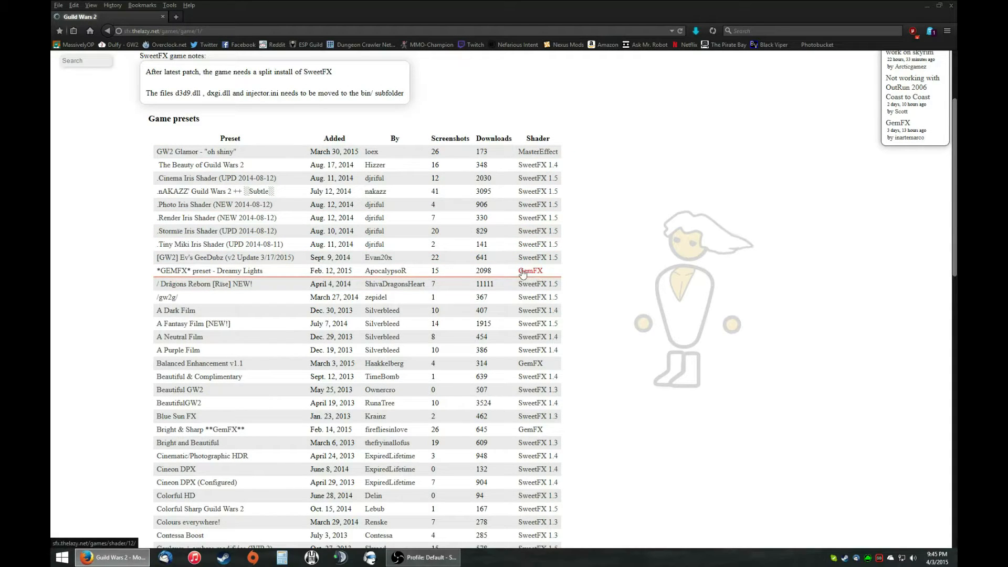
{"action": "mouse_move", "coordinate": [283, 270]}
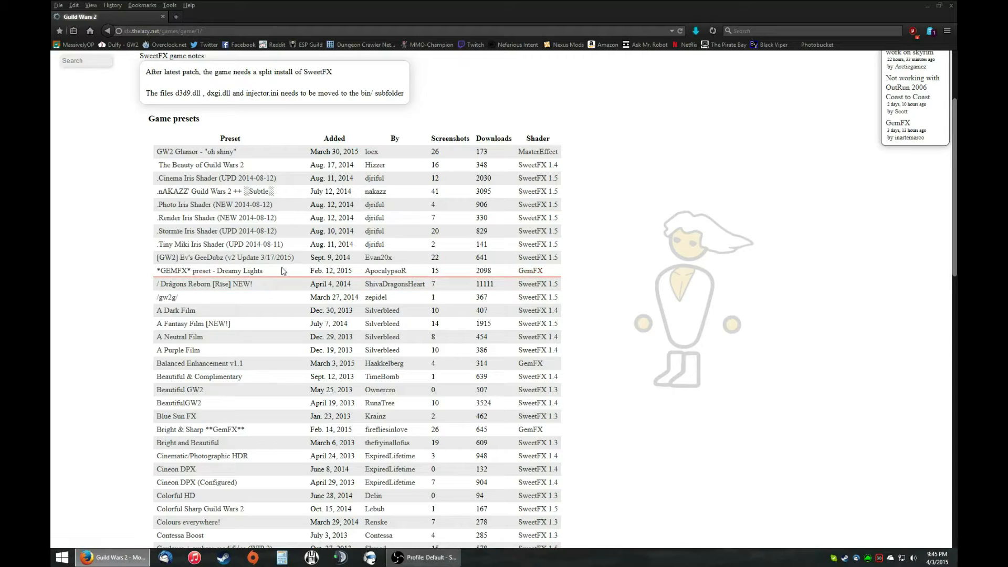
Open the Dreamy Lights GEMFX preset and view a screenshot at full resolution
{"action": "left_click", "coordinate": [209, 271]}
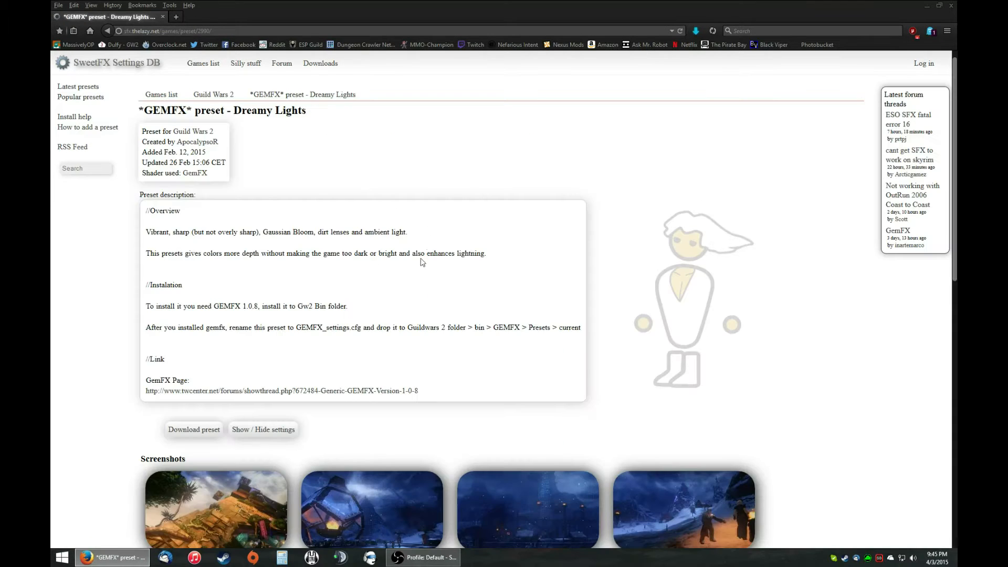
{"action": "mouse_move", "coordinate": [417, 286]}
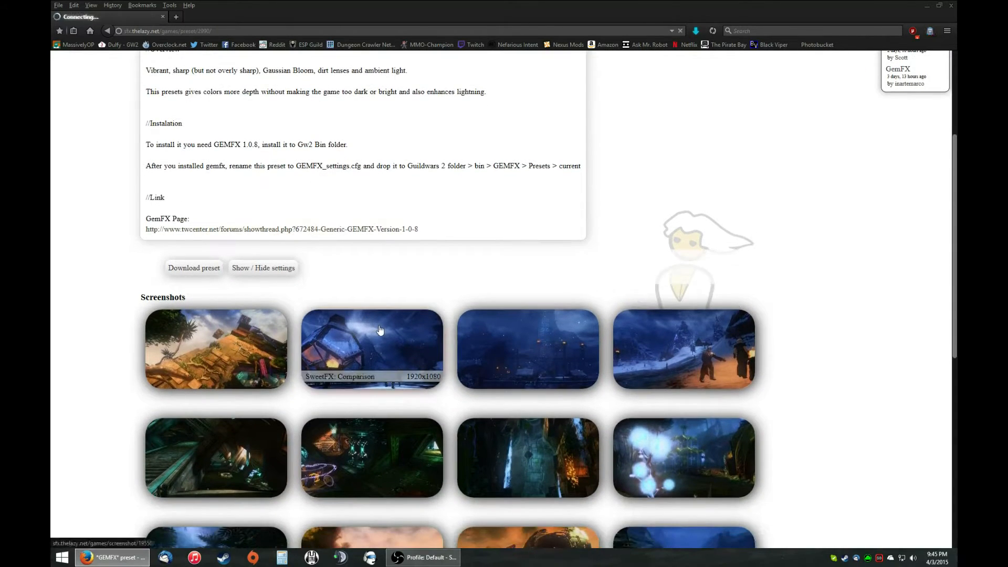
{"action": "left_click", "coordinate": [381, 331]}
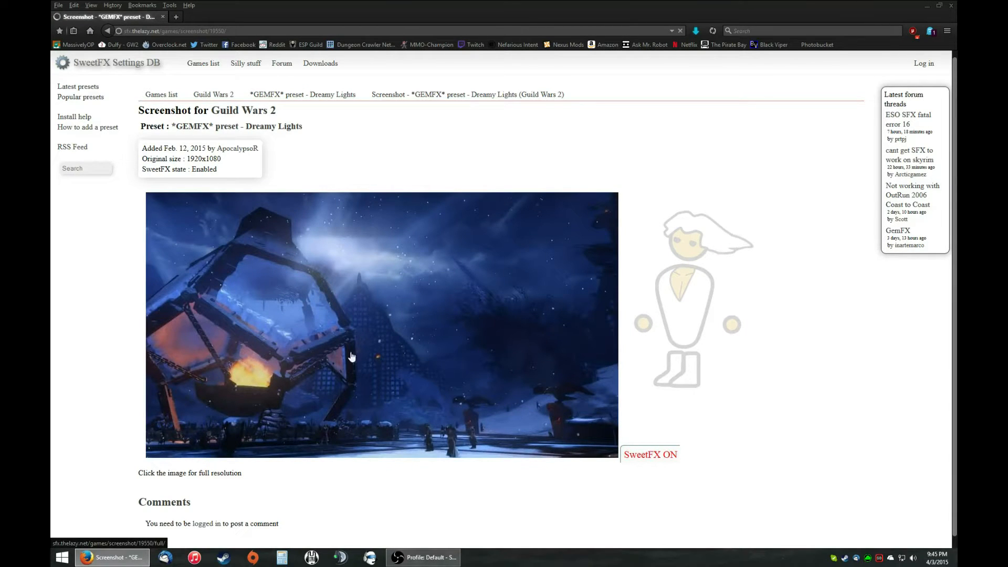
{"action": "left_click", "coordinate": [109, 30]}
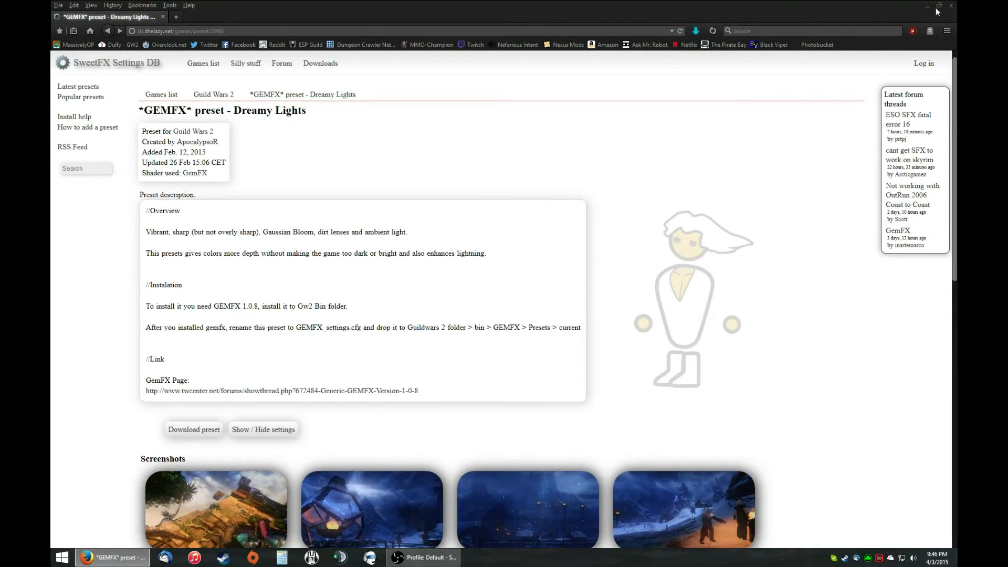
Browse to Program Files (x86) > Guild Wars 2 > bin > GEMFX > Presets > current
{"action": "left_click", "coordinate": [933, 6]}
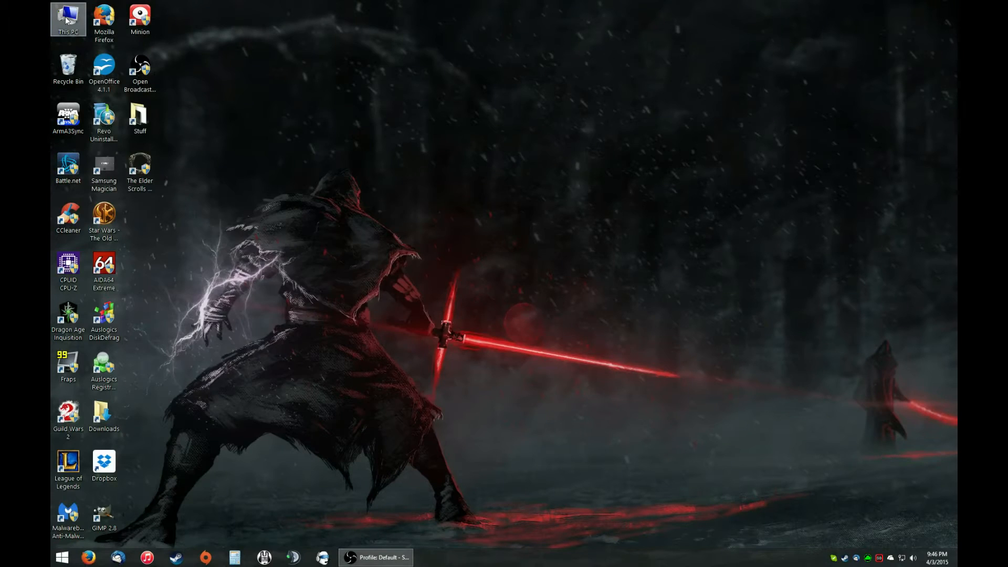
{"action": "double_click", "coordinate": [67, 16]}
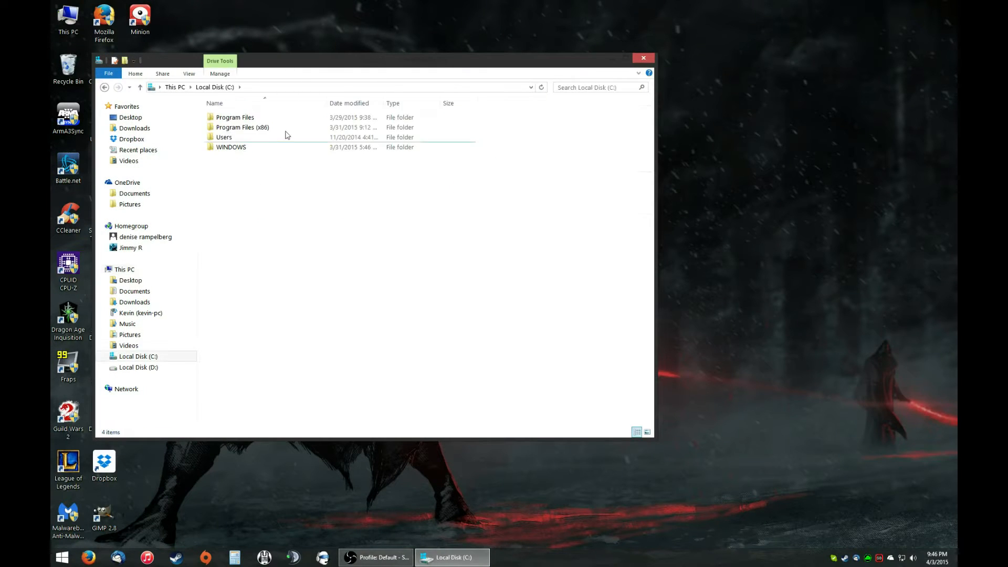
{"action": "double_click", "coordinate": [242, 127]}
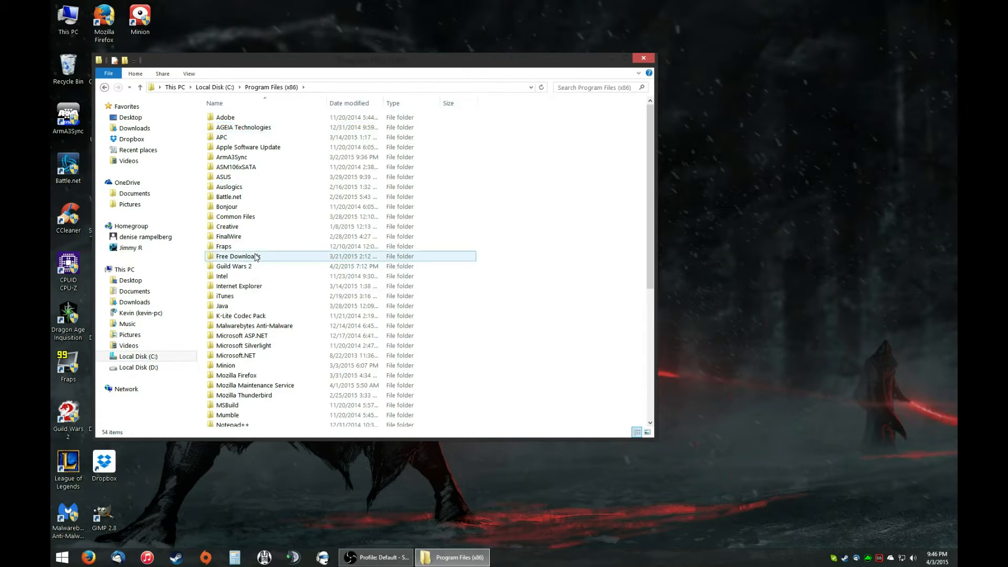
{"action": "double_click", "coordinate": [233, 266]}
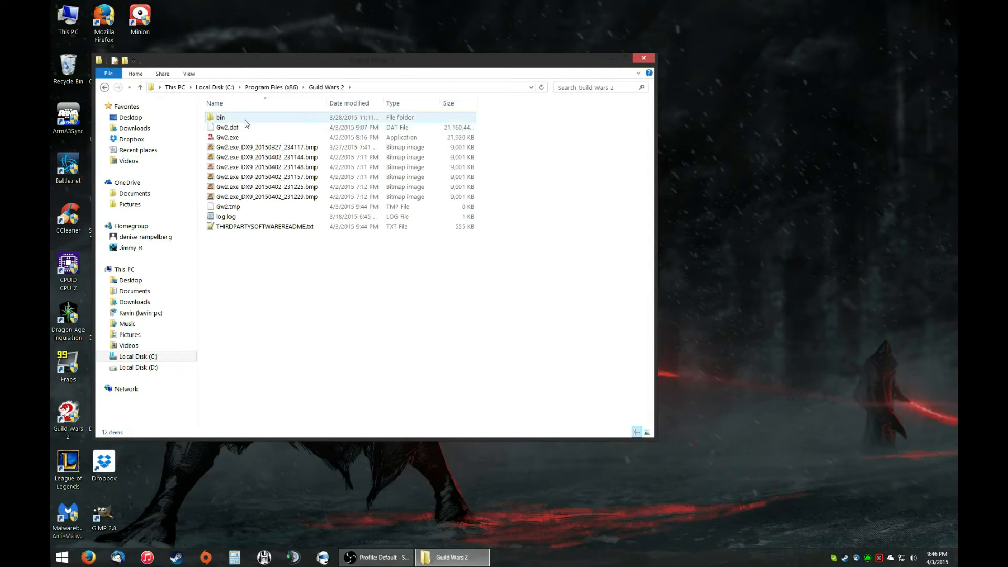
{"action": "double_click", "coordinate": [211, 117]}
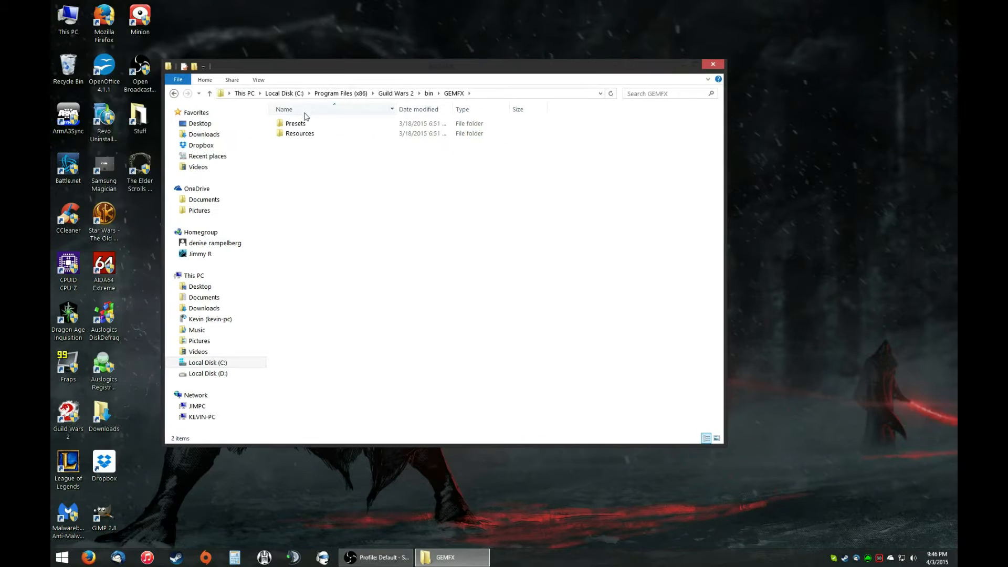
{"action": "double_click", "coordinate": [296, 123]}
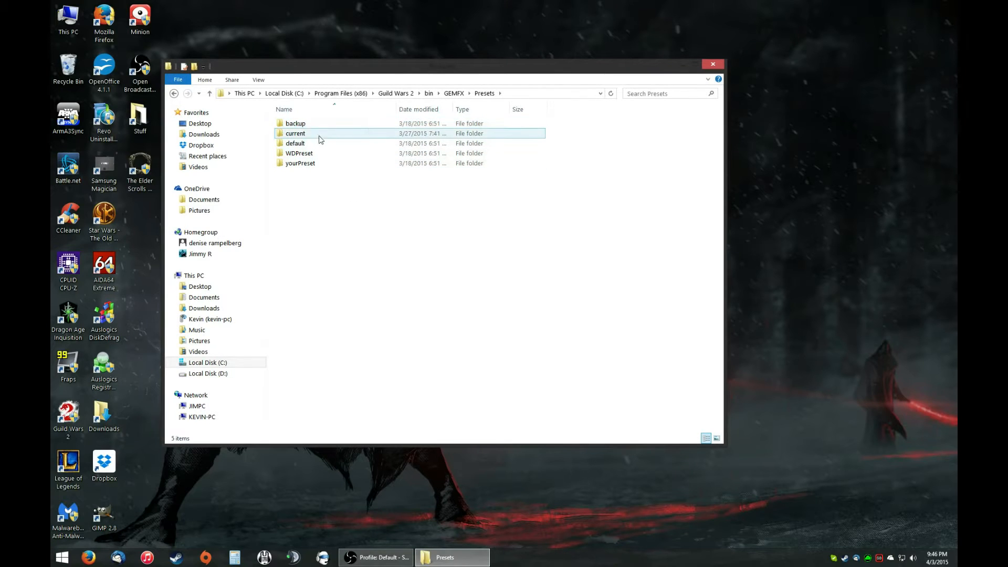
{"action": "double_click", "coordinate": [296, 133]}
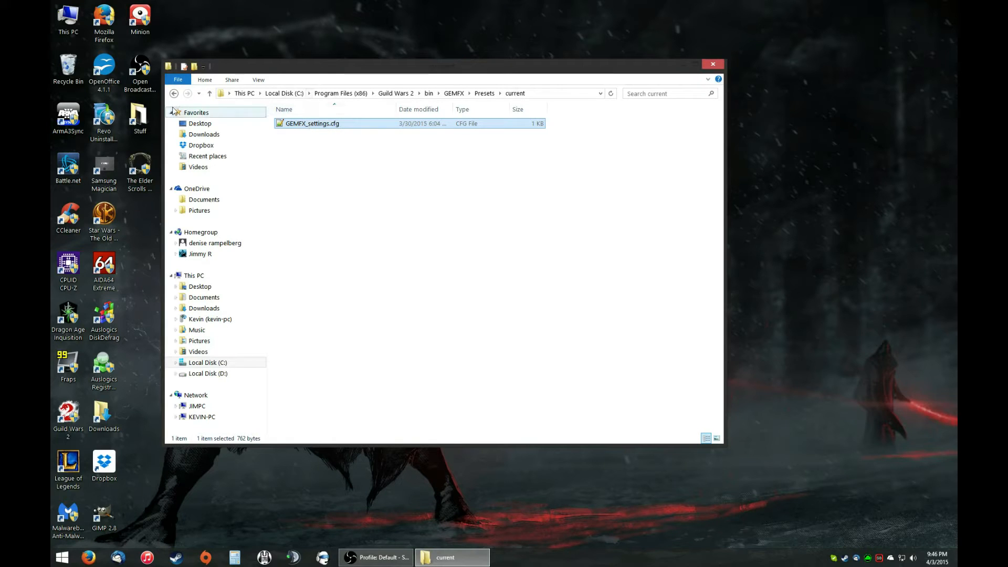
Delete the old GEMFX_settings.cfg and drag the downloaded copy into the current folder
{"action": "left_click_drag", "start_coordinate": [313, 123], "coordinate": [792, 189]}
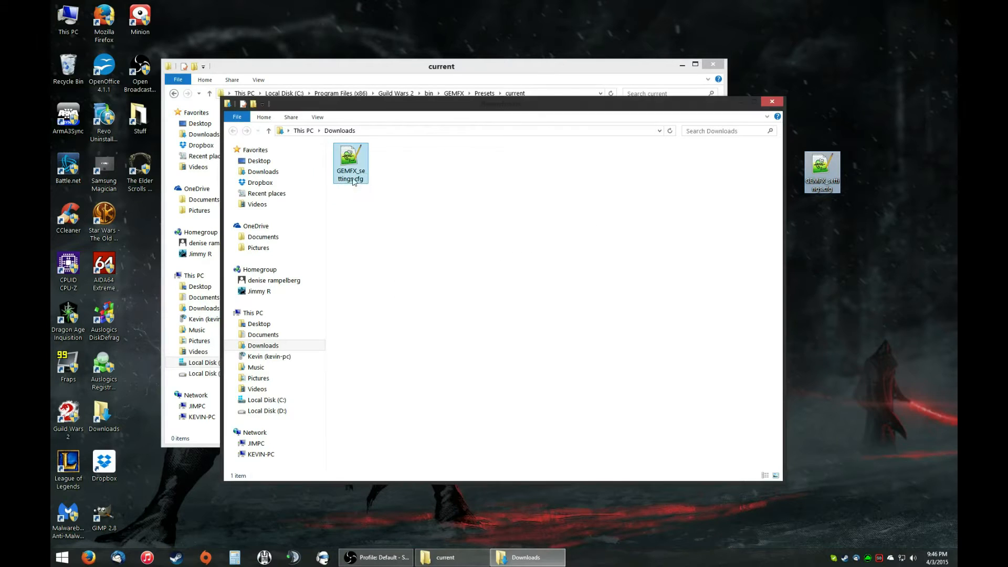
{"action": "left_click_drag", "start_coordinate": [500, 103], "coordinate": [556, 127]}
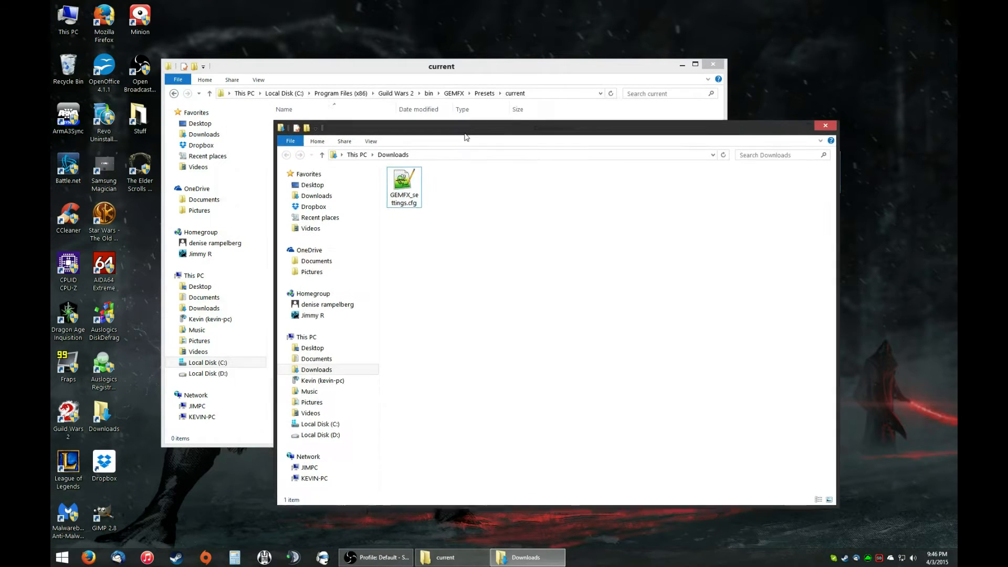
{"action": "left_click_drag", "start_coordinate": [466, 137], "coordinate": [571, 148]}
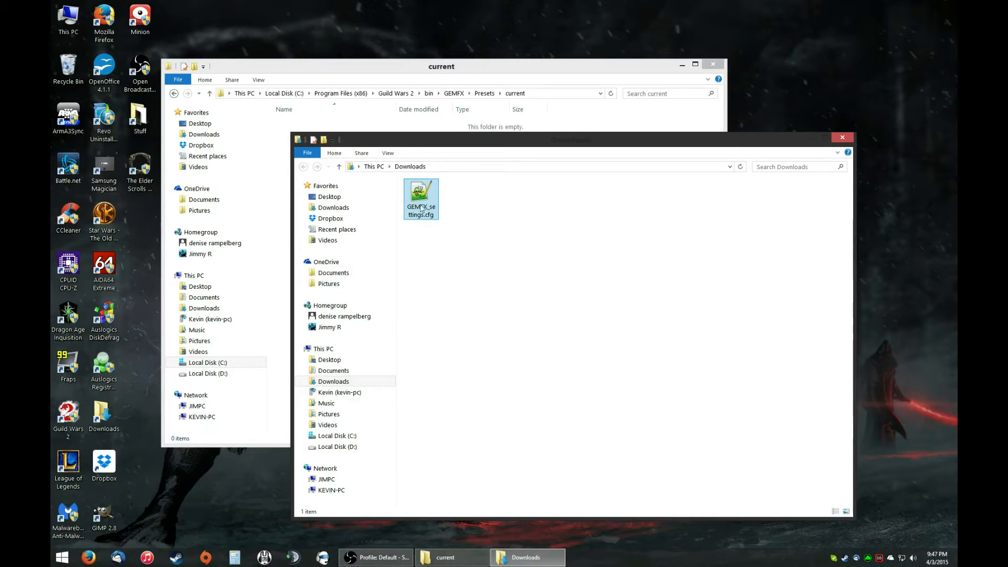
{"action": "left_click_drag", "start_coordinate": [421, 197], "coordinate": [329, 187]}
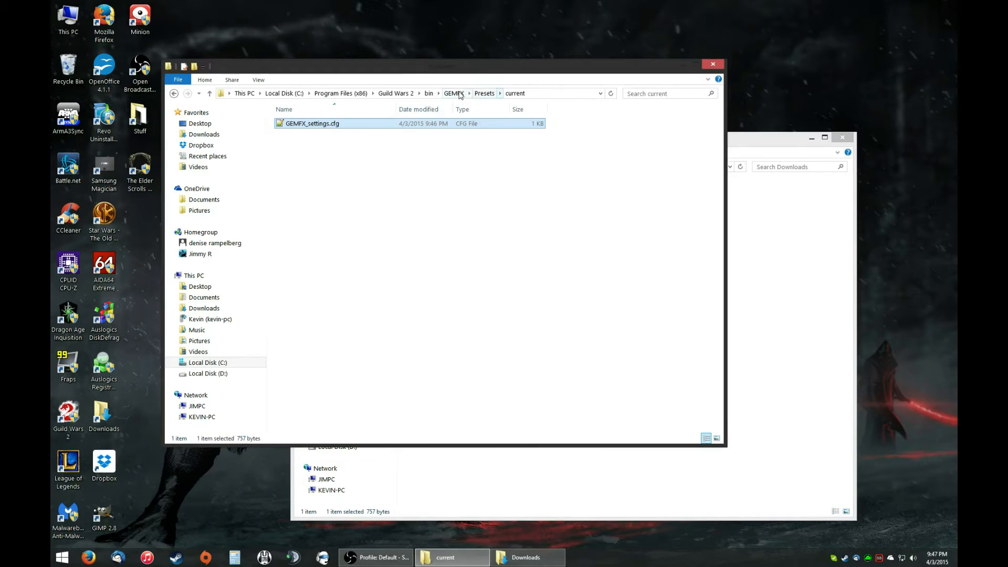
{"action": "mouse_move", "coordinate": [327, 158]}
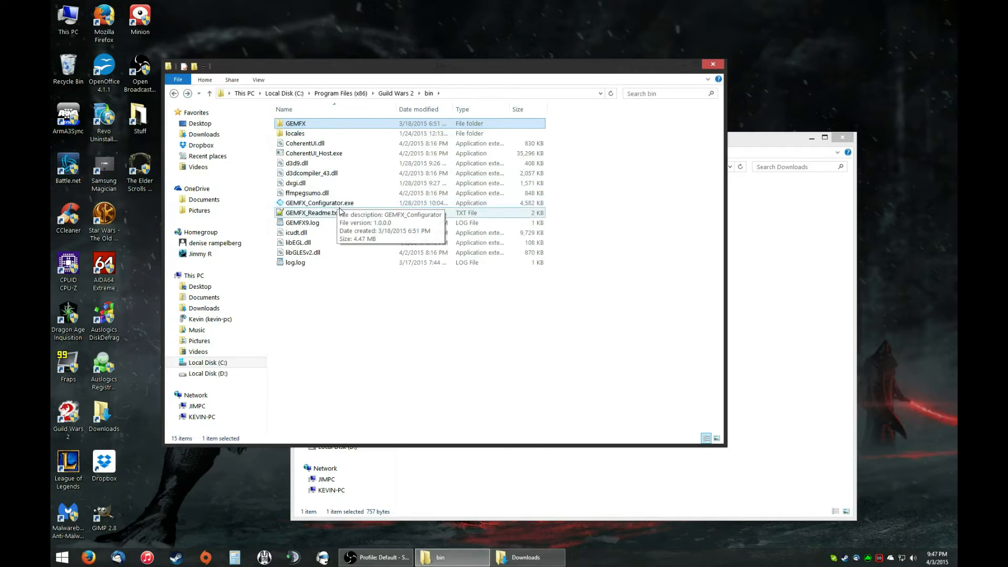
Run GEMFX_Configurator.exe from the bin folder to relaunch Guild Wars 2
{"action": "double_click", "coordinate": [319, 203]}
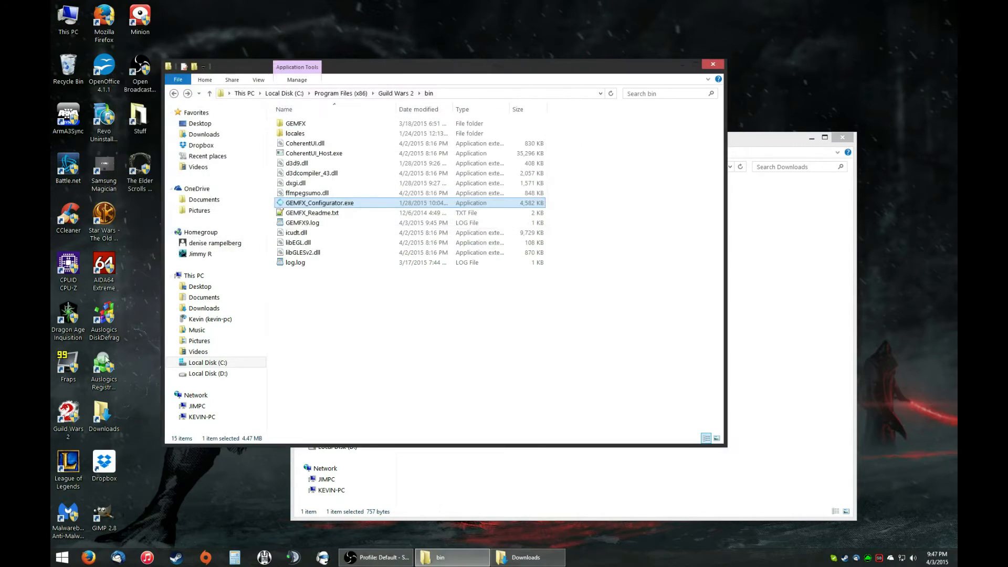
{"action": "double_click", "coordinate": [319, 203]}
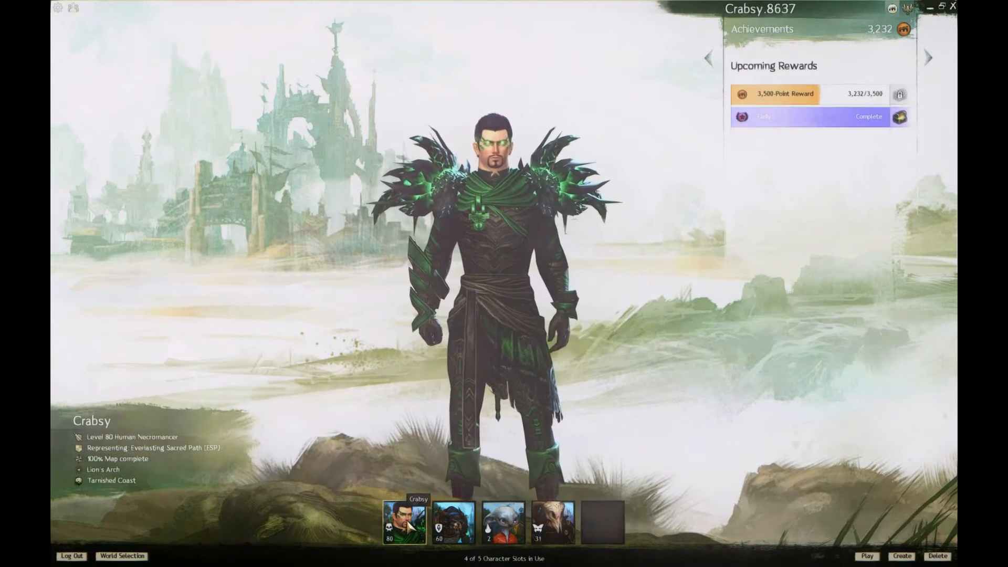
Enter the world to view the Dreamy Lights shader effects, then Alt+Tab to File Explorer
{"action": "left_click", "coordinate": [871, 557]}
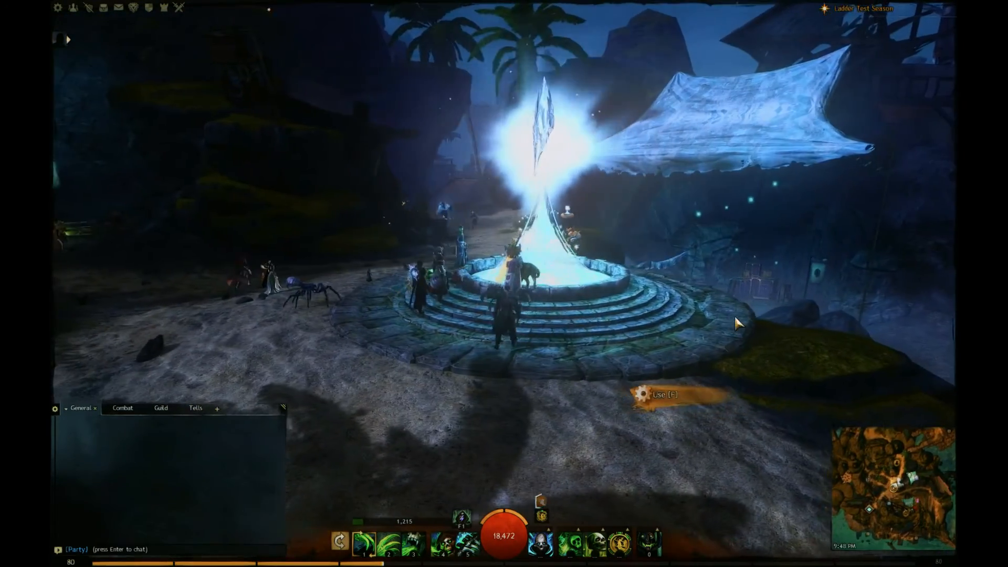
{"action": "key", "text": "f"}
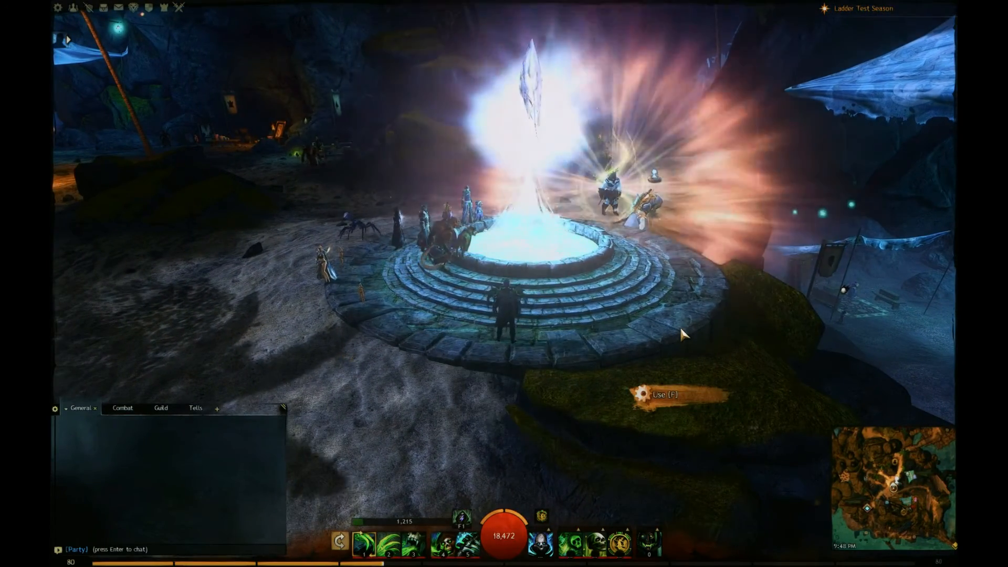
{"action": "key", "text": "alt+tab"}
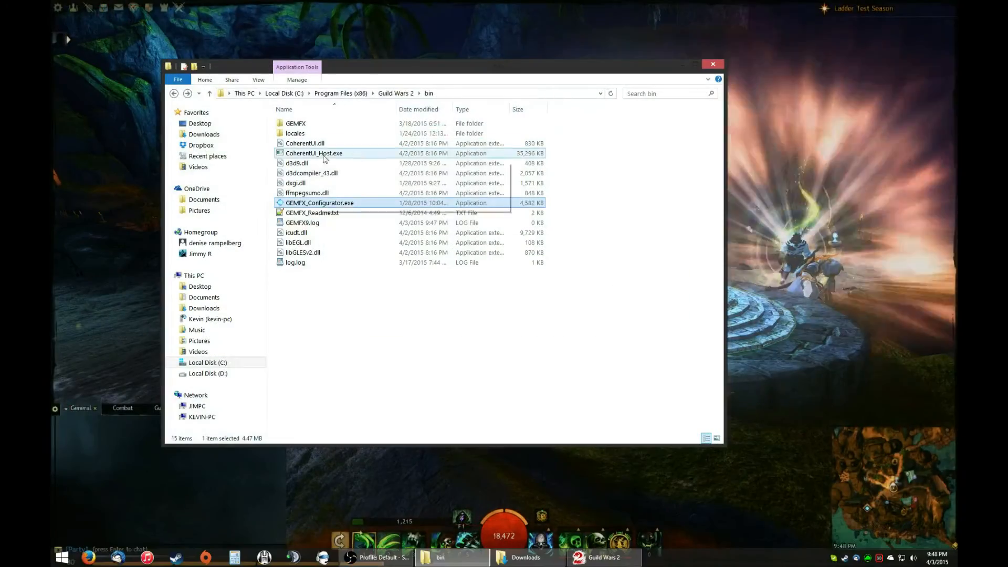
Reopen GEMFX > Presets > current and bring the Downloads window forward
{"action": "double_click", "coordinate": [296, 123]}
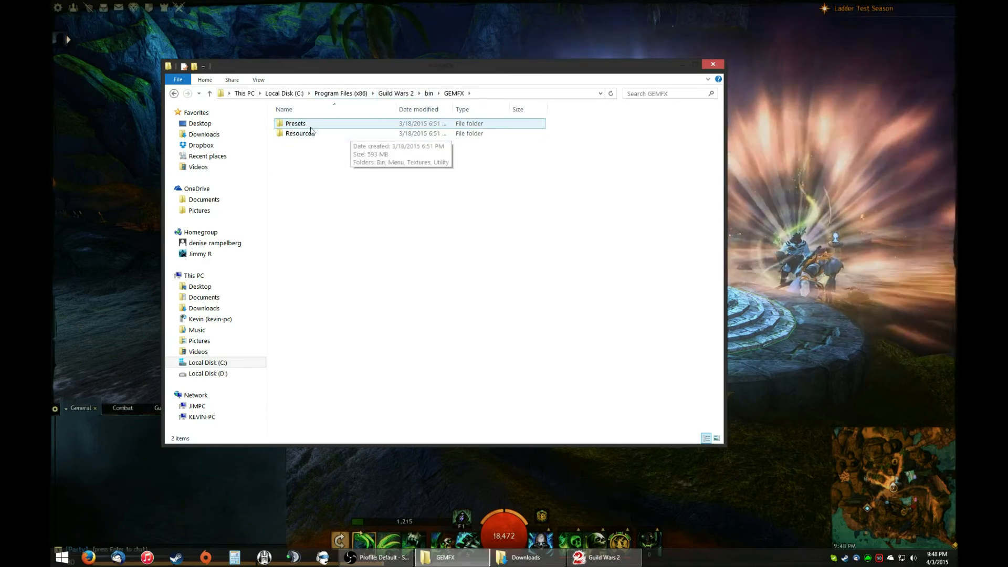
{"action": "double_click", "coordinate": [295, 123]}
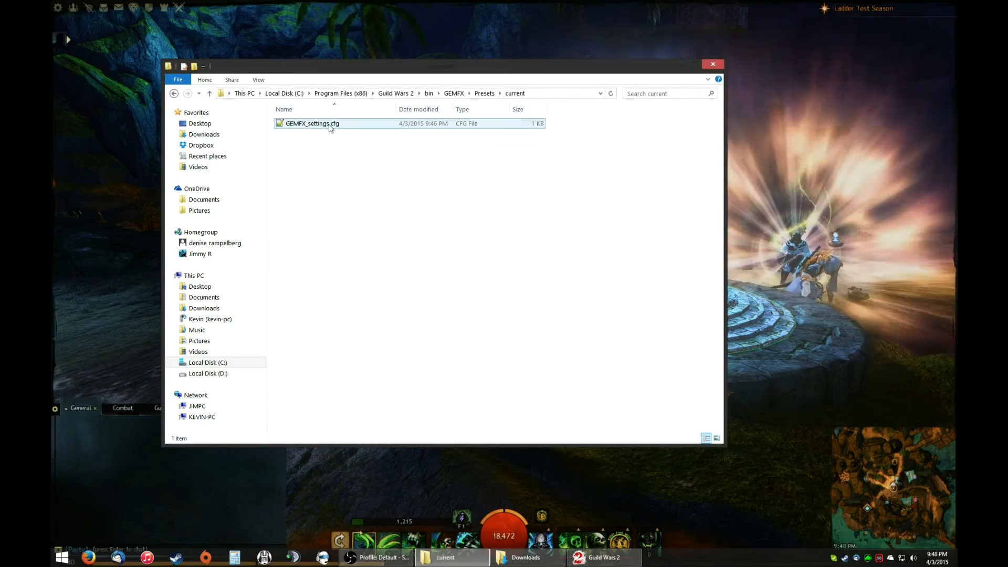
{"action": "left_click", "coordinate": [526, 558]}
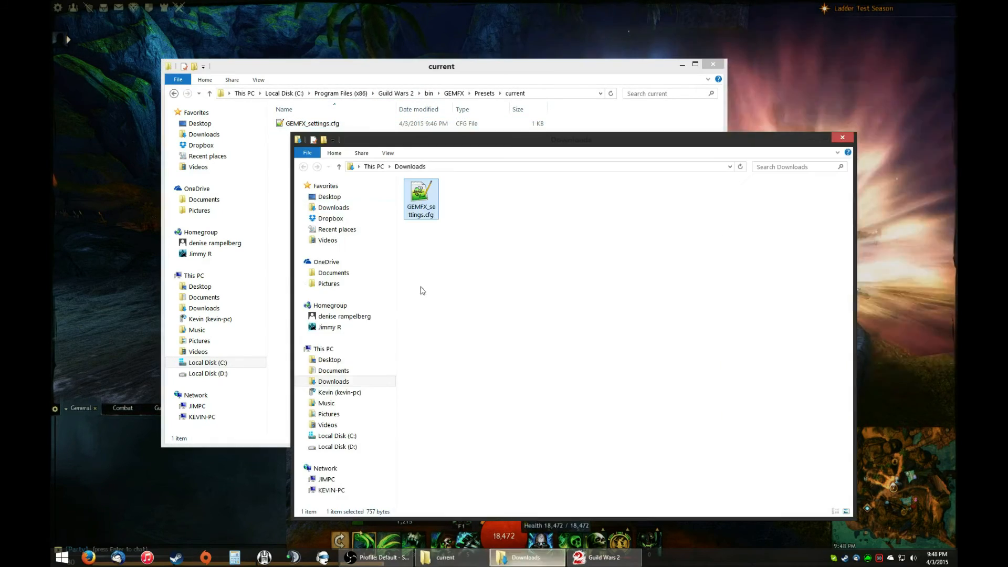